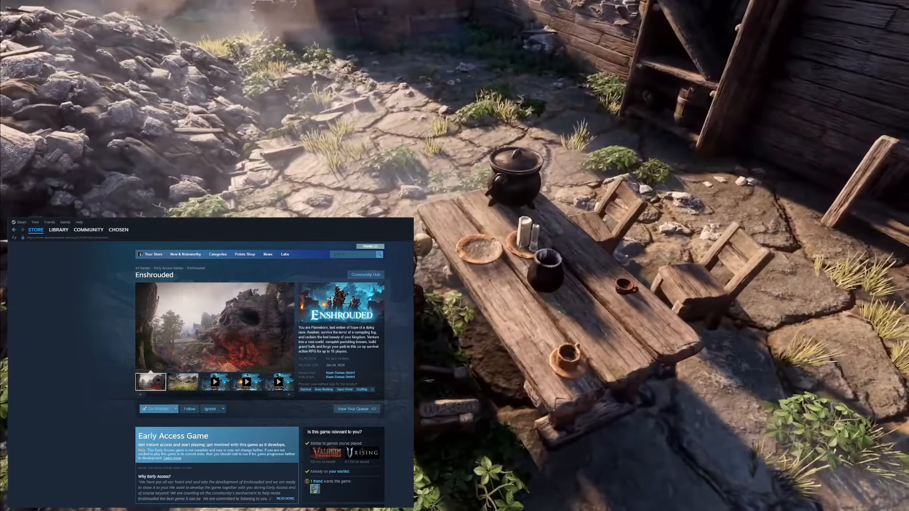
# Start playing the Enshrouded gameplay trailer from the store page media carousel.
pyautogui.click(182, 381)
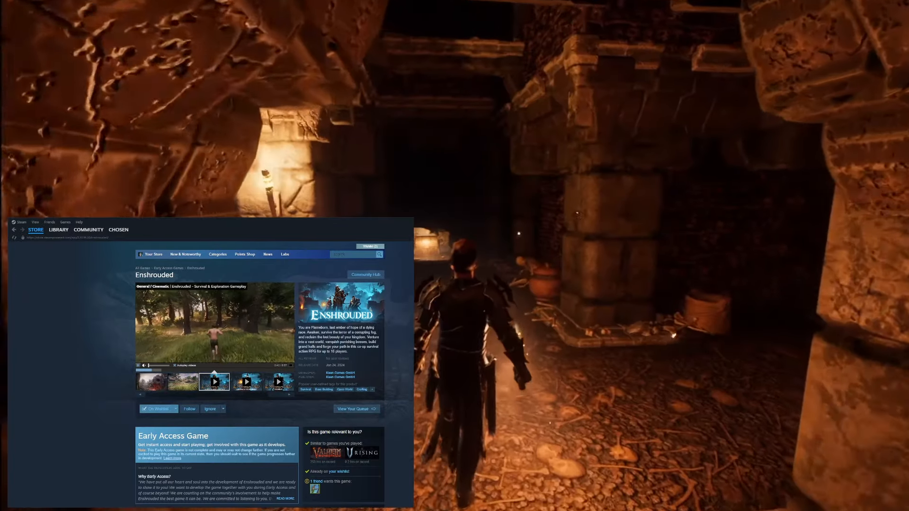
pyautogui.scroll(-3)
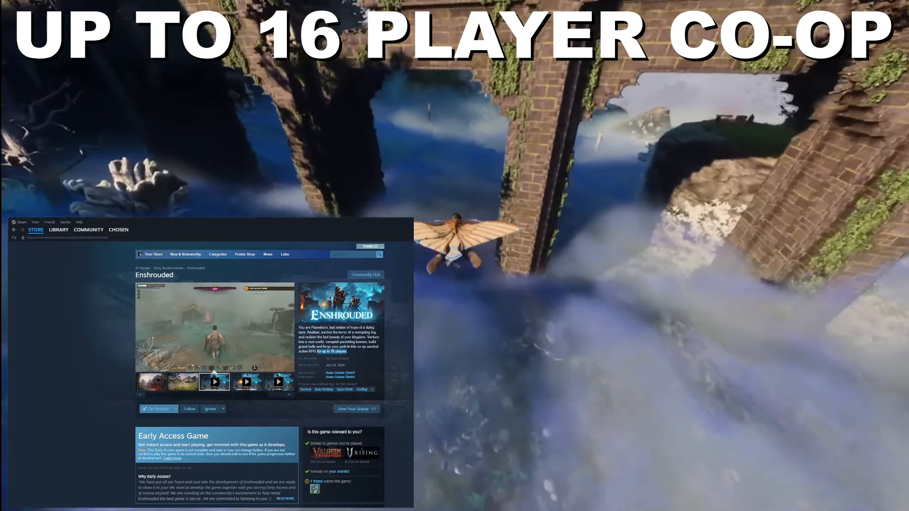
# Bring the System Requirements into view and highlight the recommended '60 GB available space'.
pyautogui.scroll(-3)
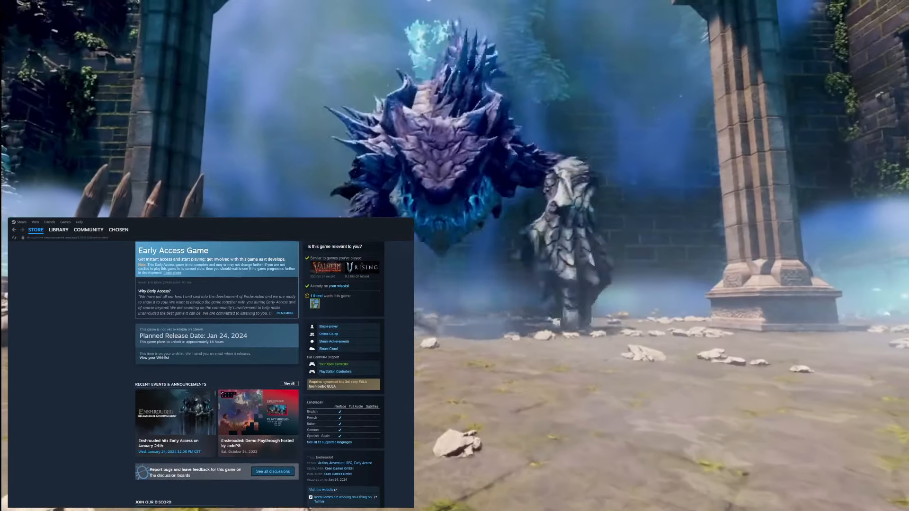
pyautogui.scroll(-3)
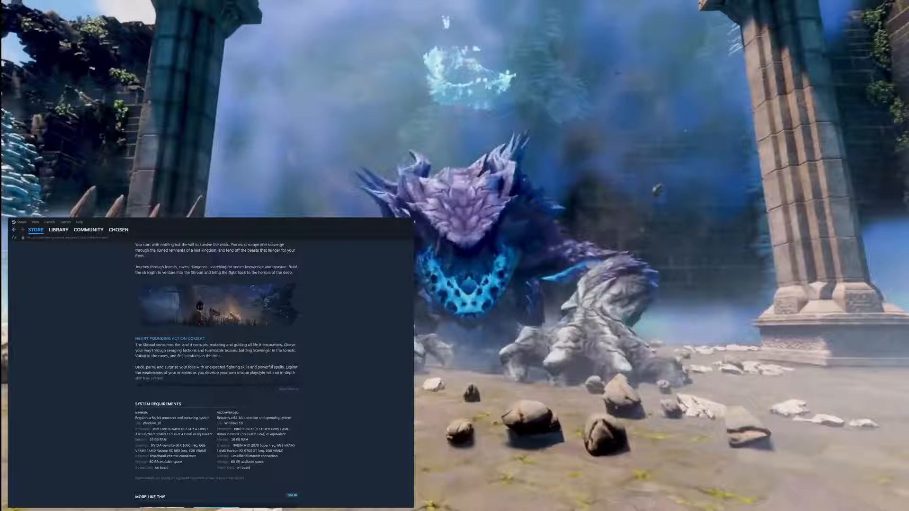
pyautogui.scroll(-3)
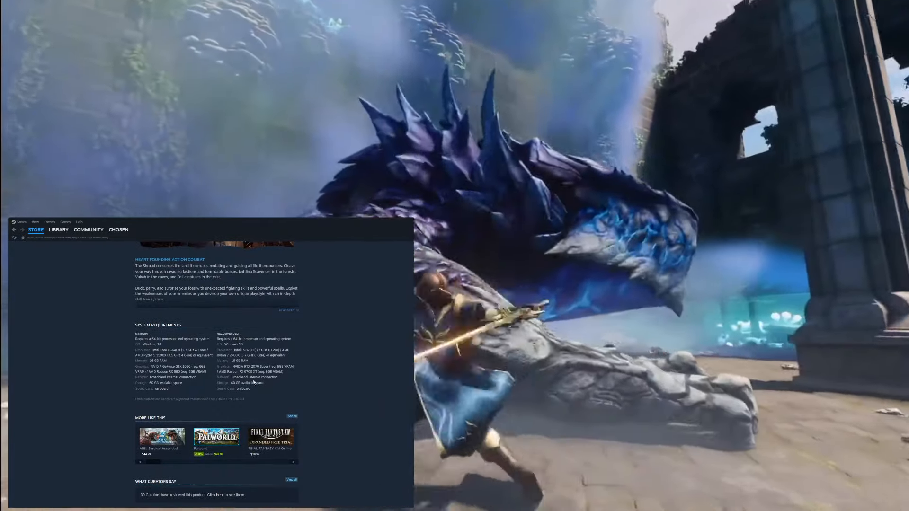
pyautogui.doubleClick(246, 383)
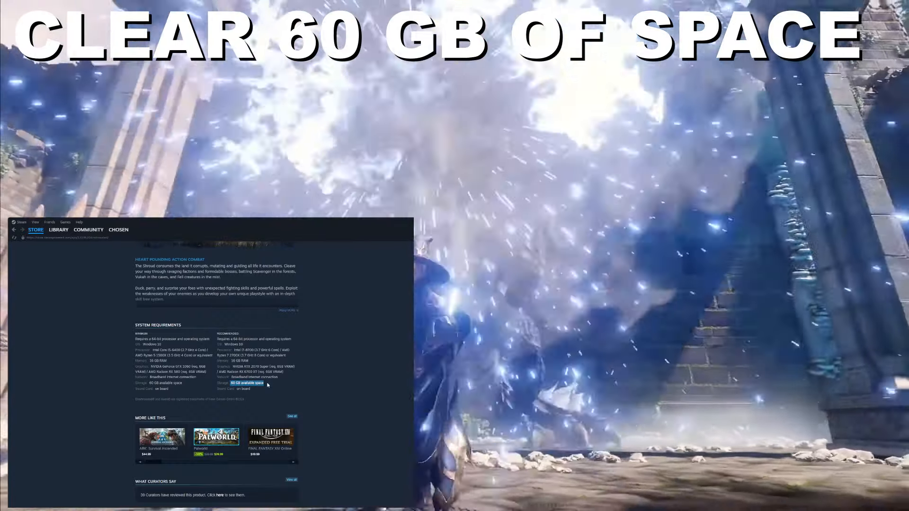